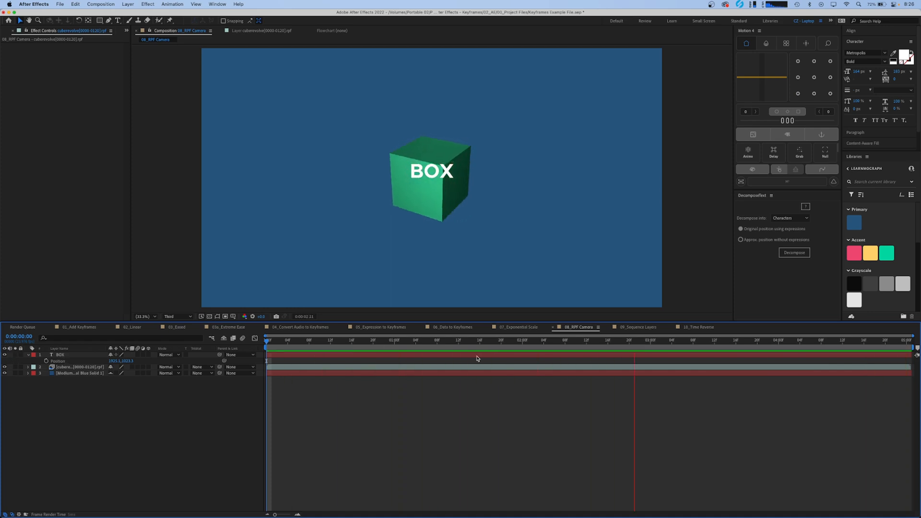
# Import the RPF camera data from the cube render sequence as a new camera layer
pyautogui.rightClick(70, 368)
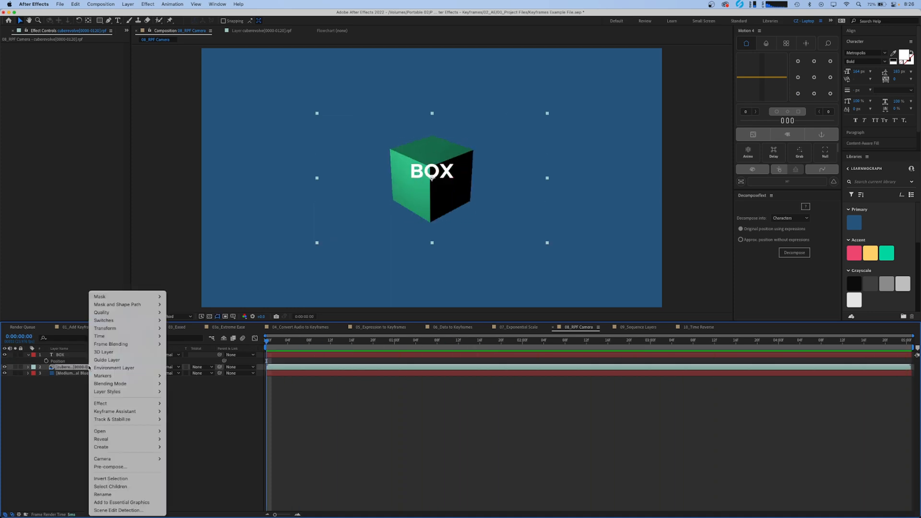
pyautogui.moveTo(114, 367)
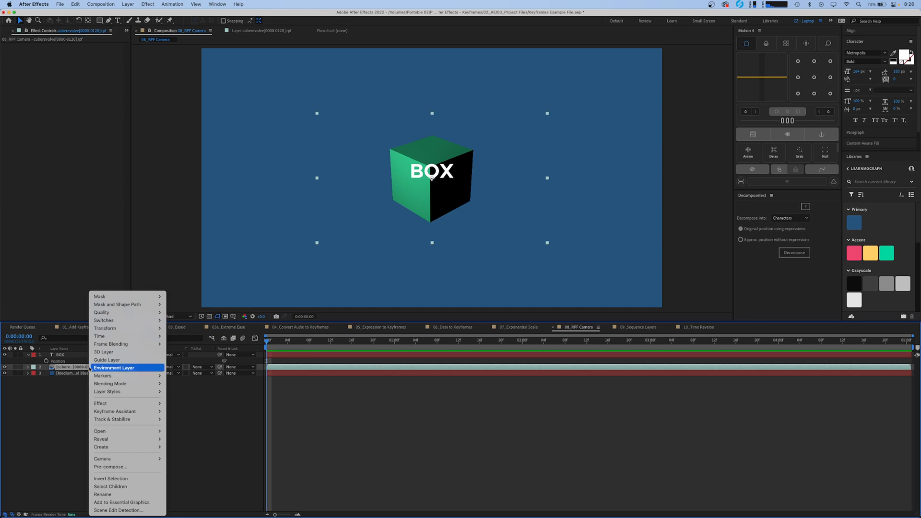
pyautogui.moveTo(114, 412)
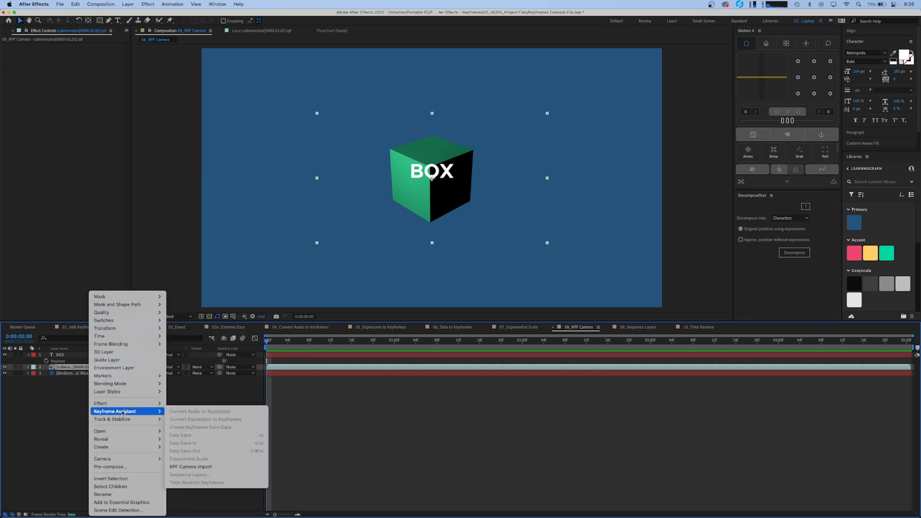
pyautogui.moveTo(215, 466)
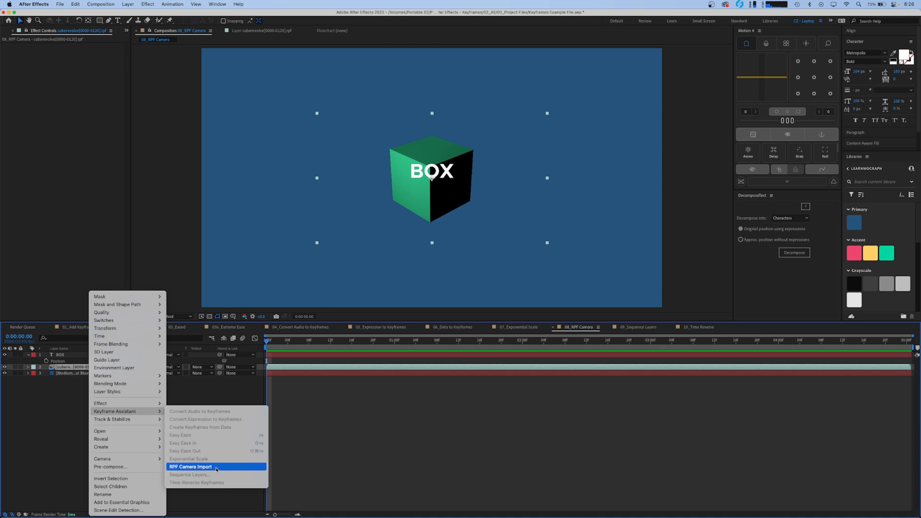
pyautogui.click(190, 466)
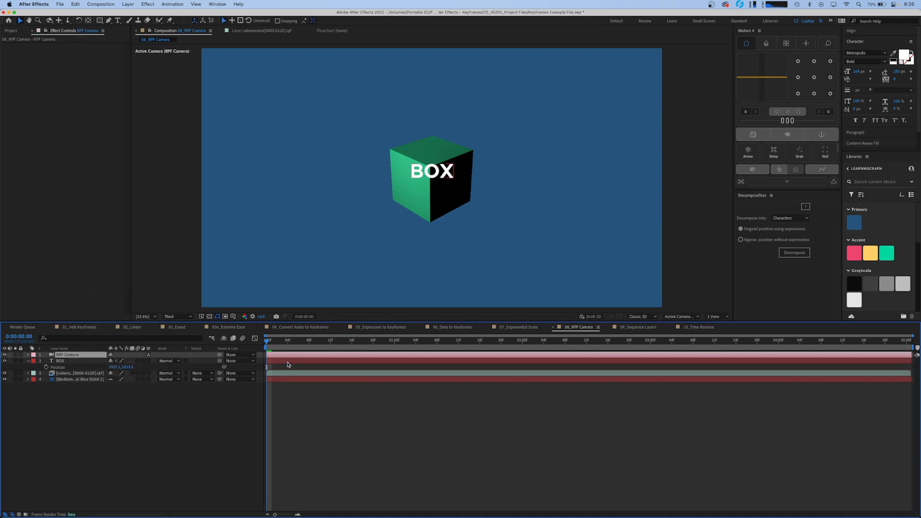
pyautogui.click(270, 341)
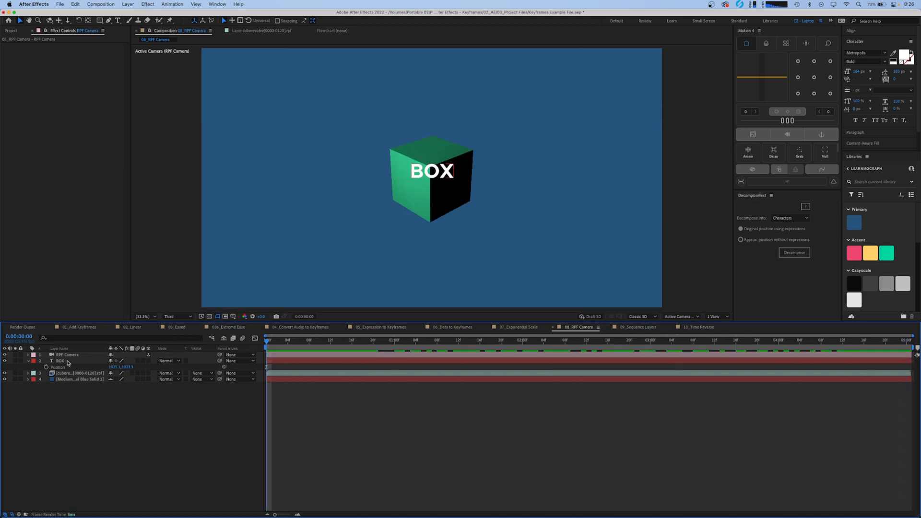
pyautogui.click(61, 361)
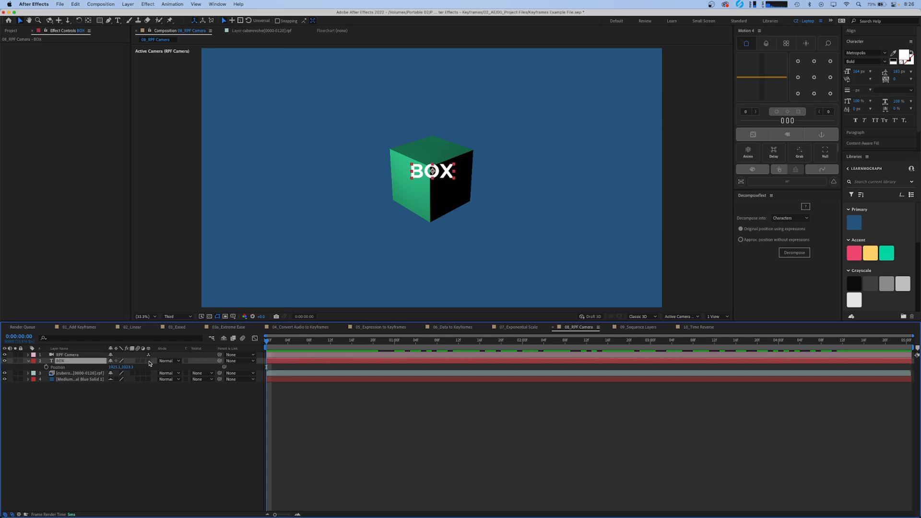
# Turn on the 3D Layer switch for the BOX text layer
pyautogui.click(27, 355)
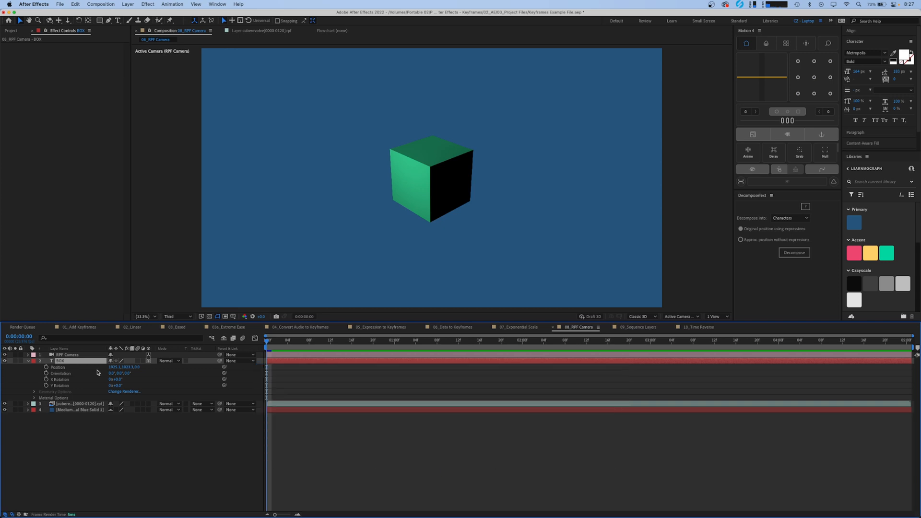
pyautogui.moveTo(62, 368)
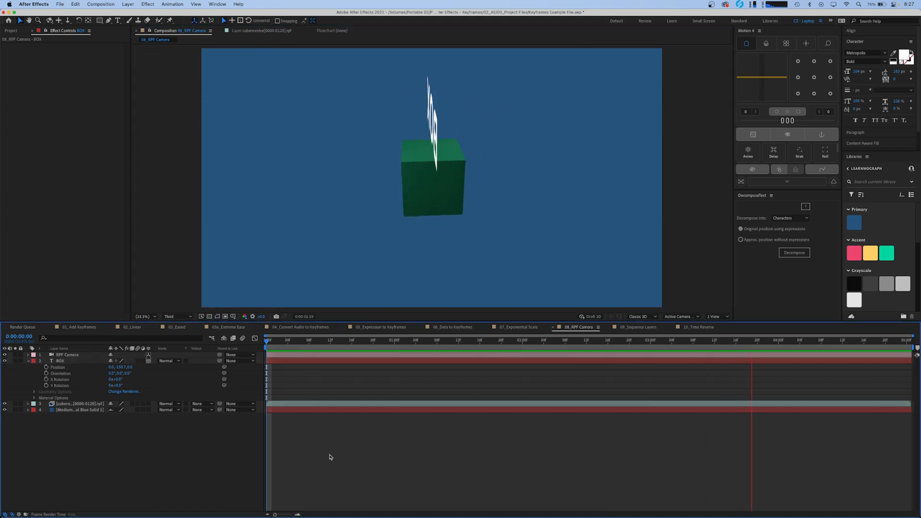
pyautogui.click(363, 341)
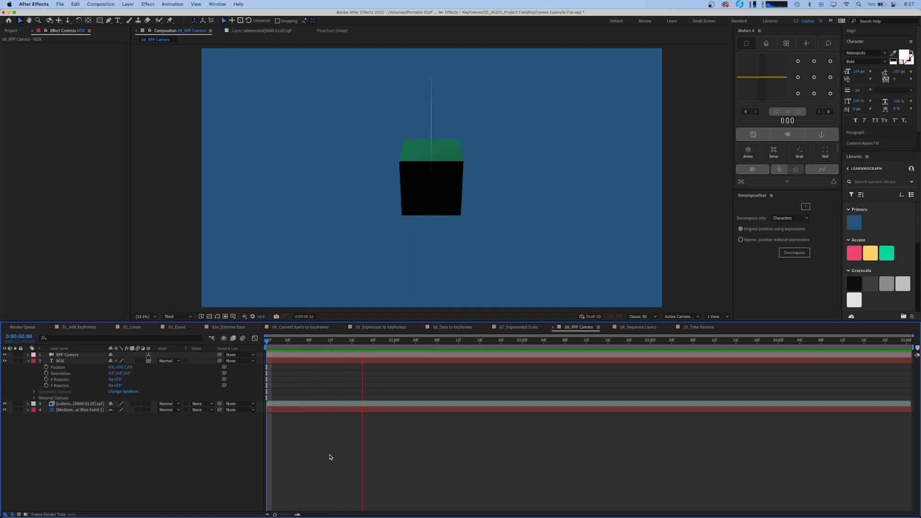
pyautogui.click(624, 339)
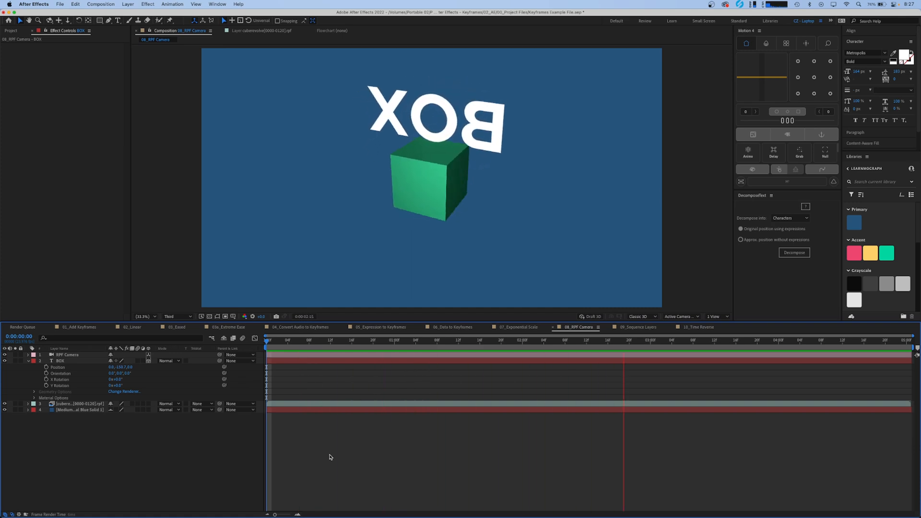